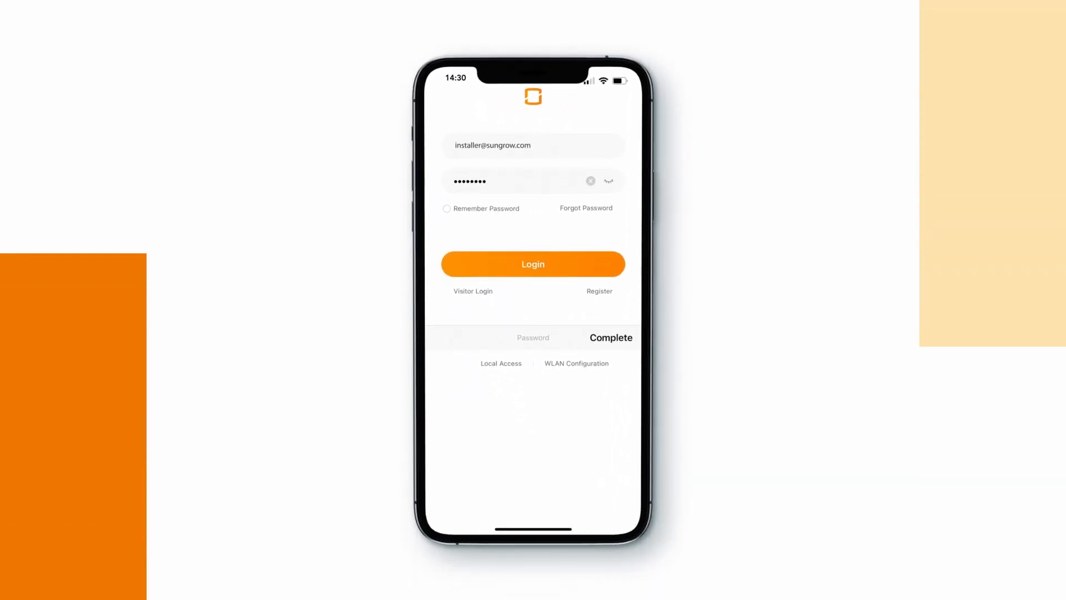
Sign in as installer and start creating a new plant from the plant list
click(532, 264)
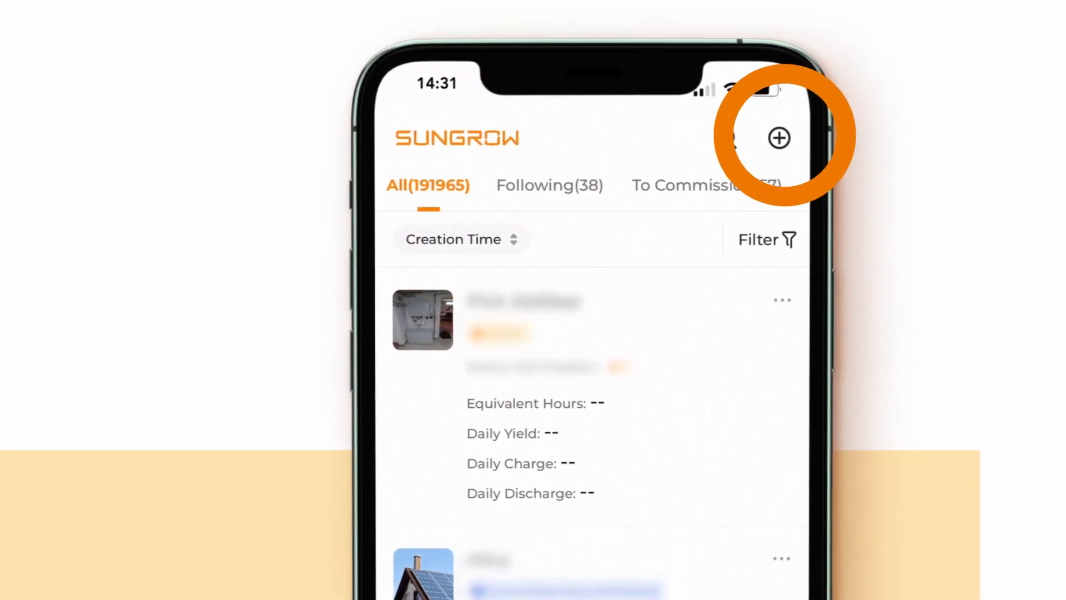
click(779, 137)
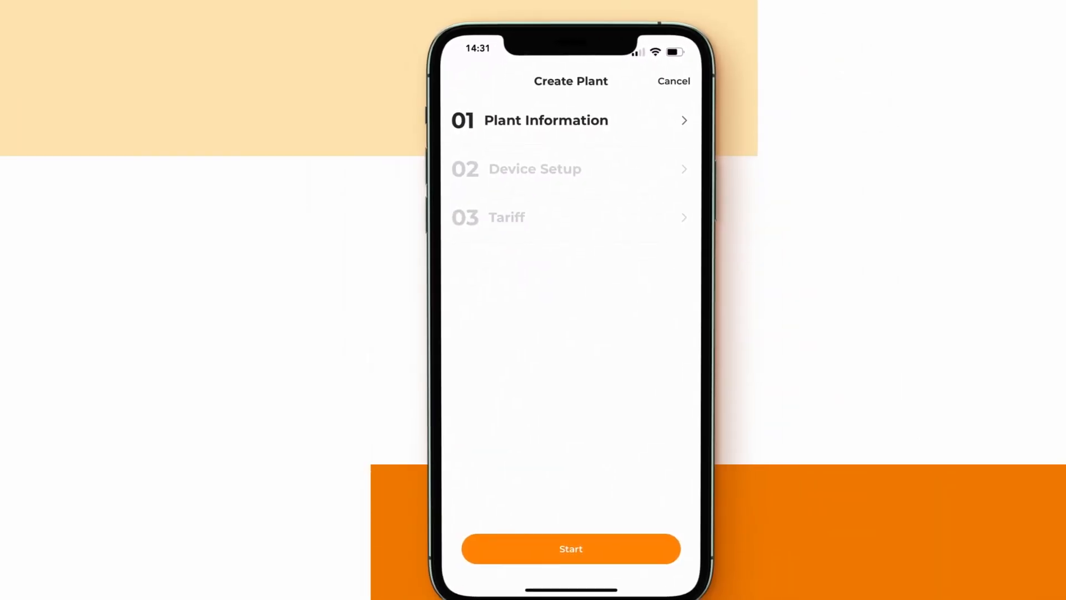
Name the plant 'Sungrow' and enter the 10 kWp installed PV power
click(544, 120)
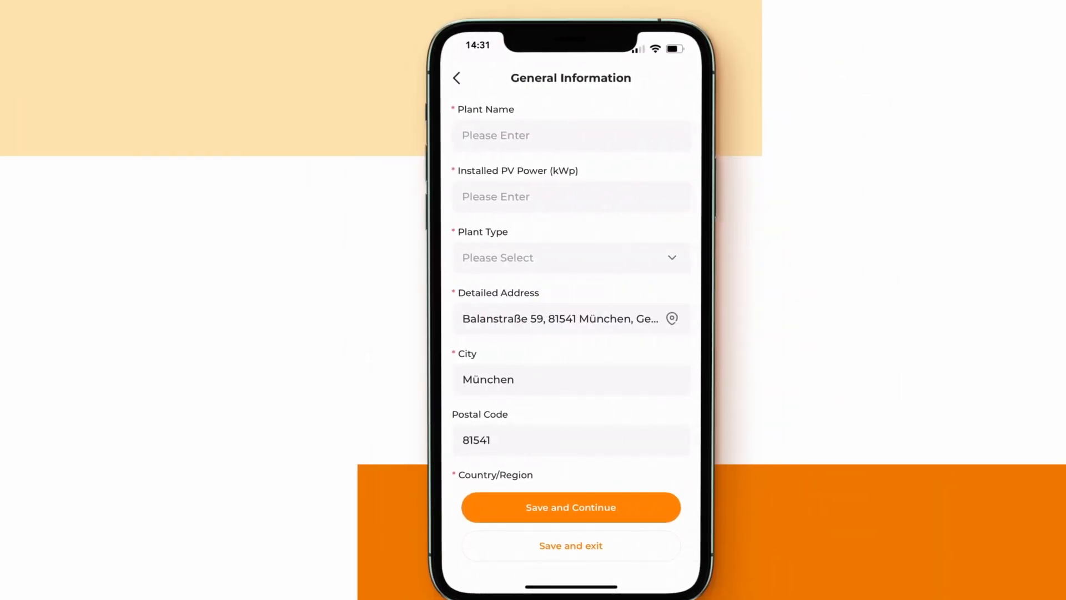
text(Sun)
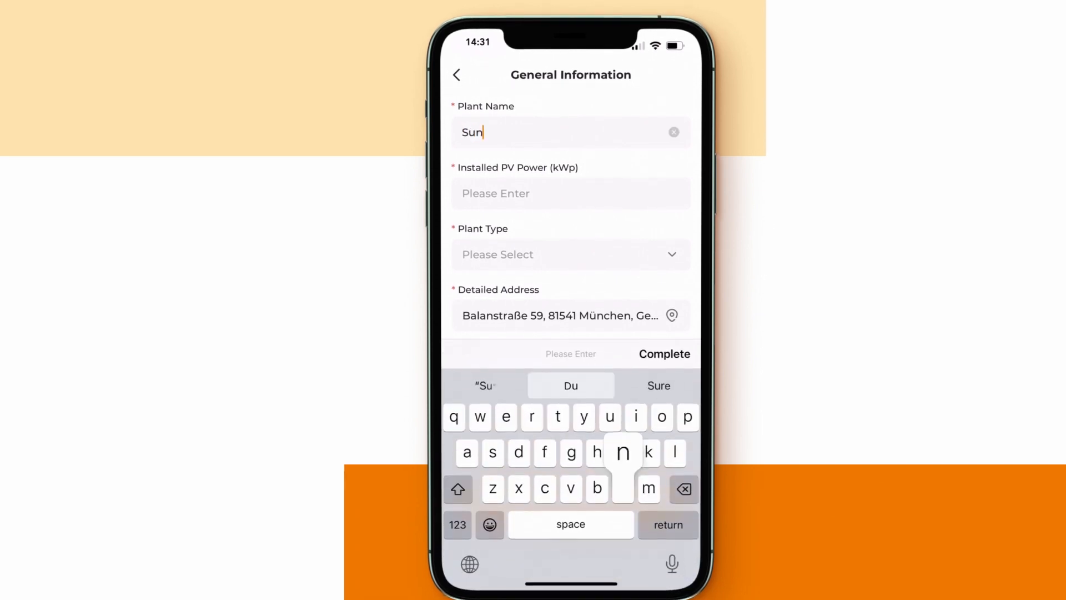
text(grow)
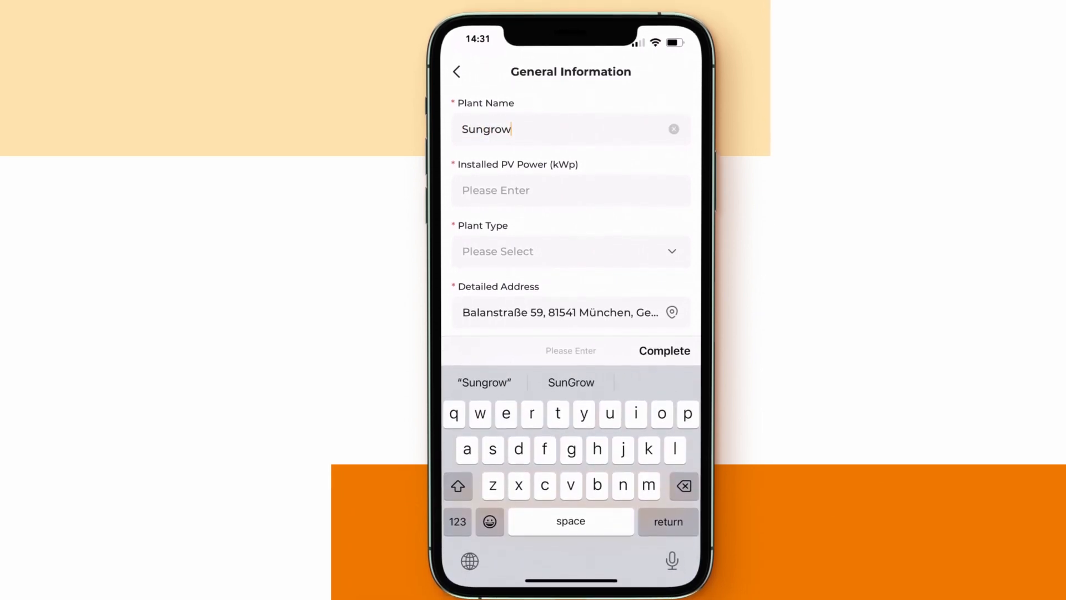
click(570, 190)
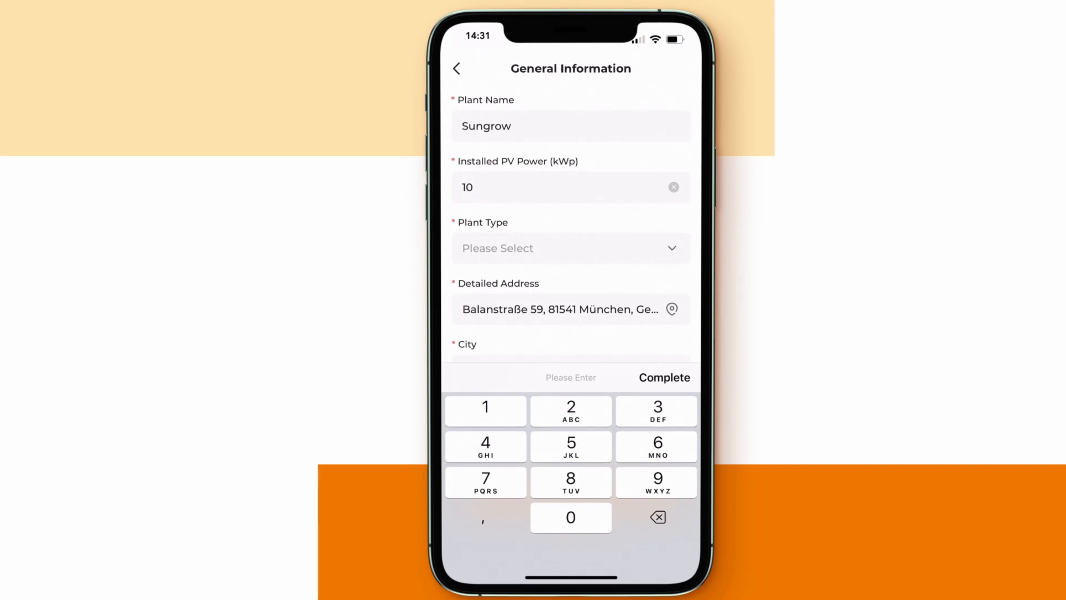
Choose the plant type, enter the owner e-mail, and save the general information
click(570, 247)
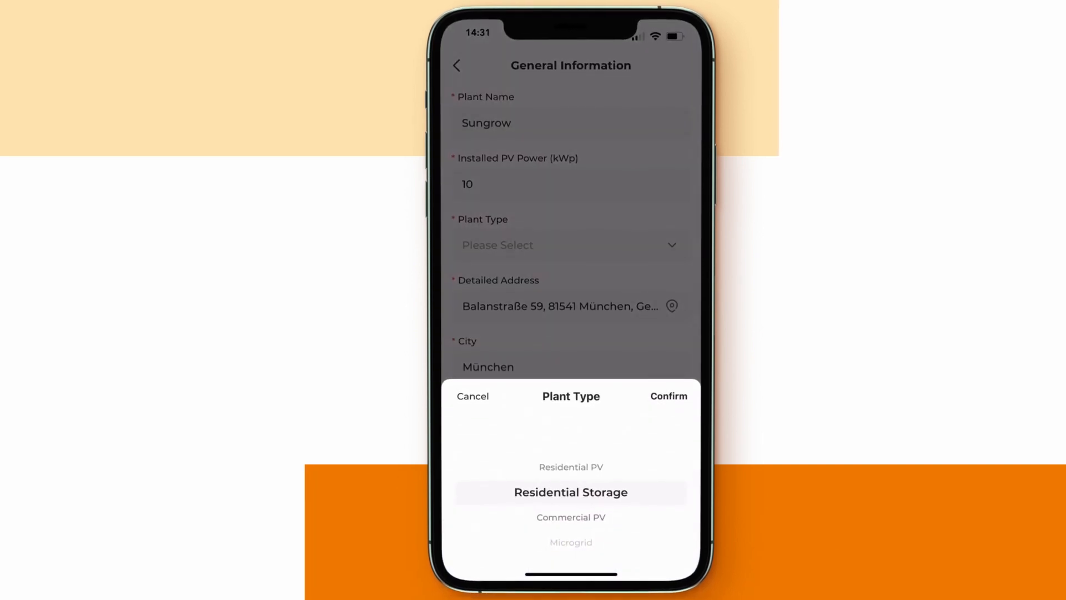
click(667, 396)
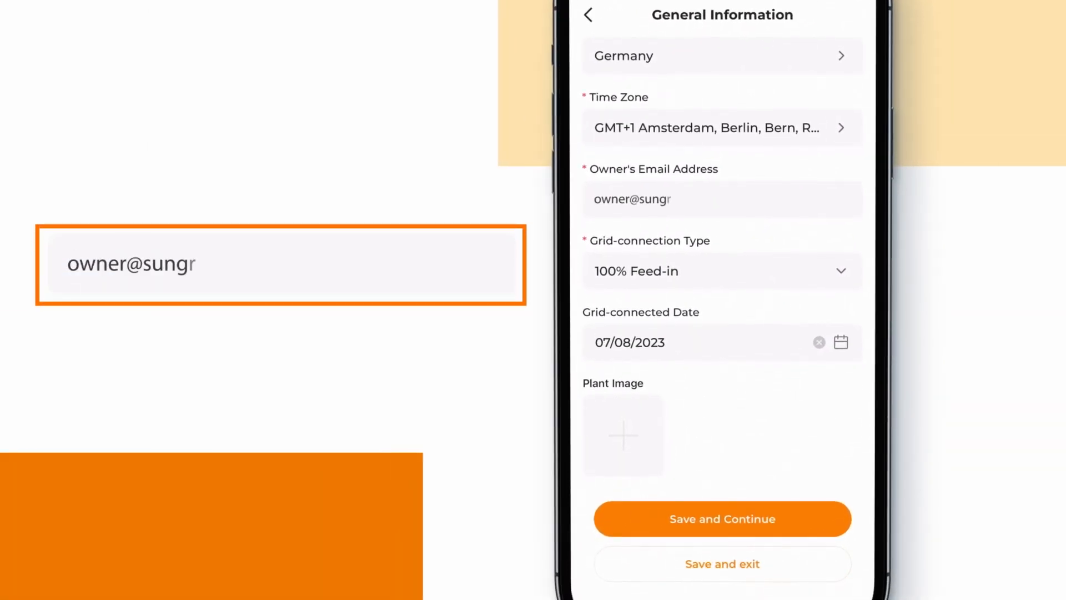
text(ow.com)
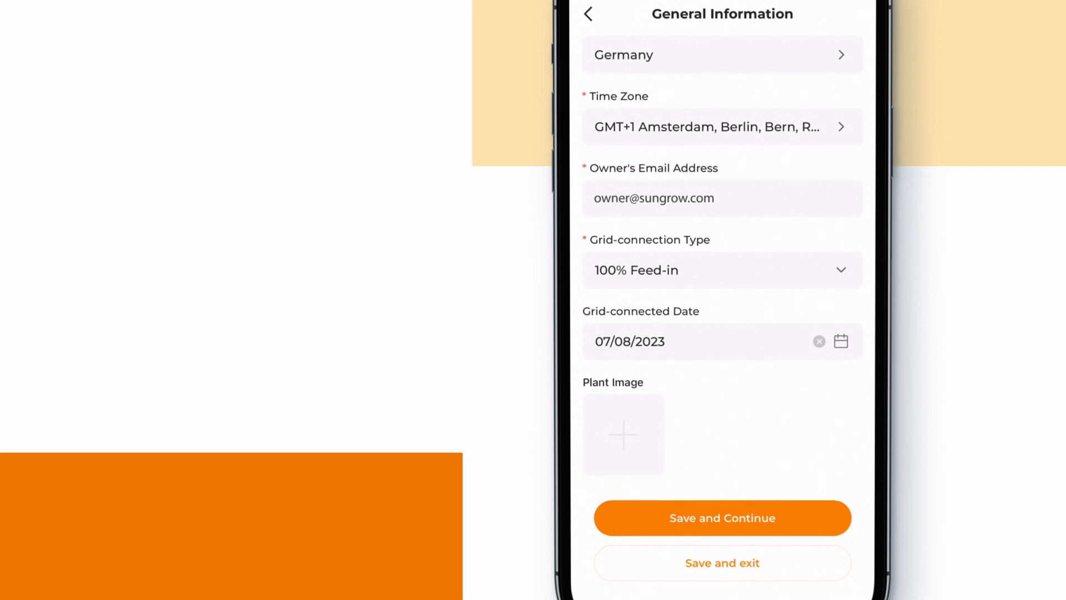
click(721, 270)
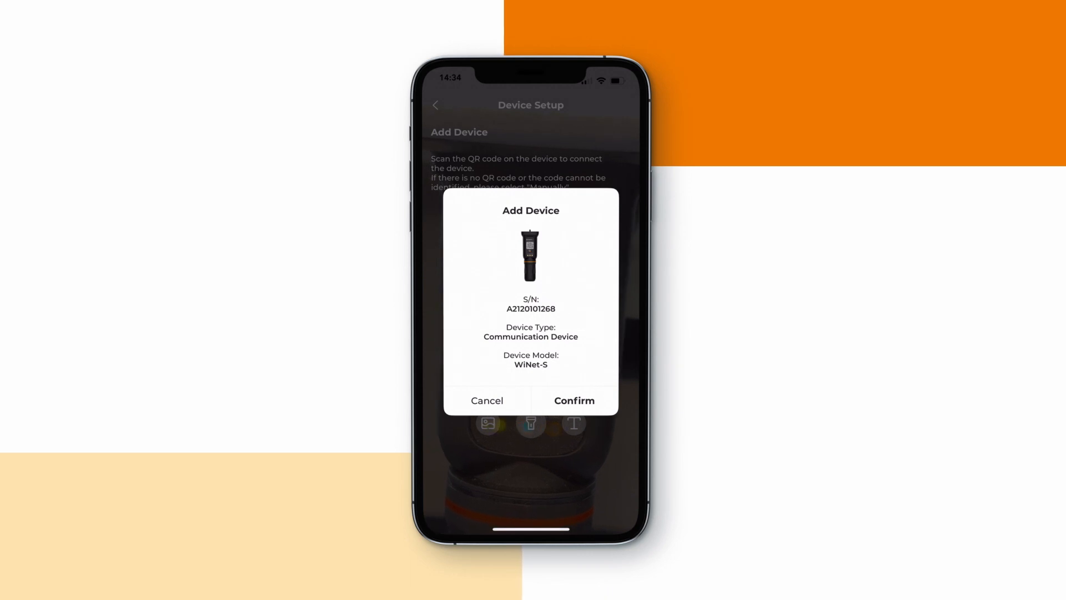
Confirm adding the scanned WiNet-S communication device to the plant
click(574, 399)
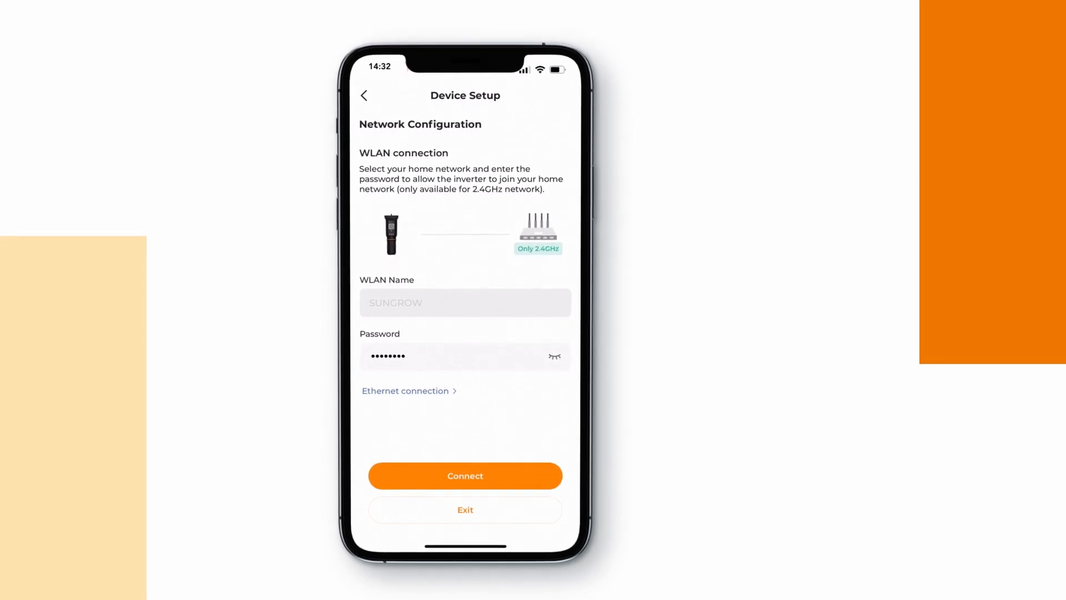
Connect the WiNet-S to the home WLAN via EasyConnect, allowing local network access
click(465, 475)
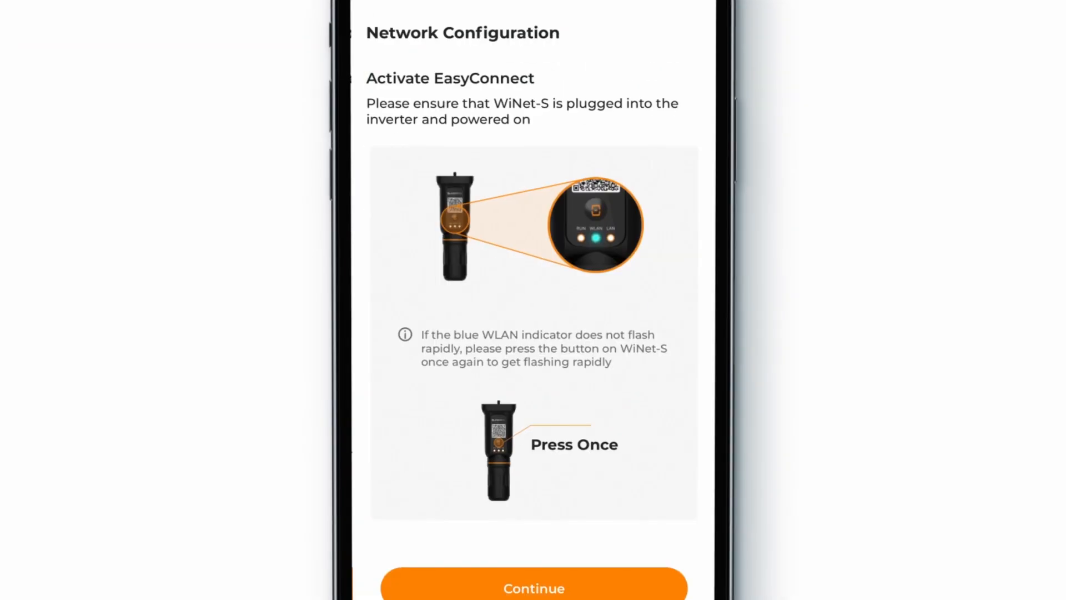
scroll(up, 3)
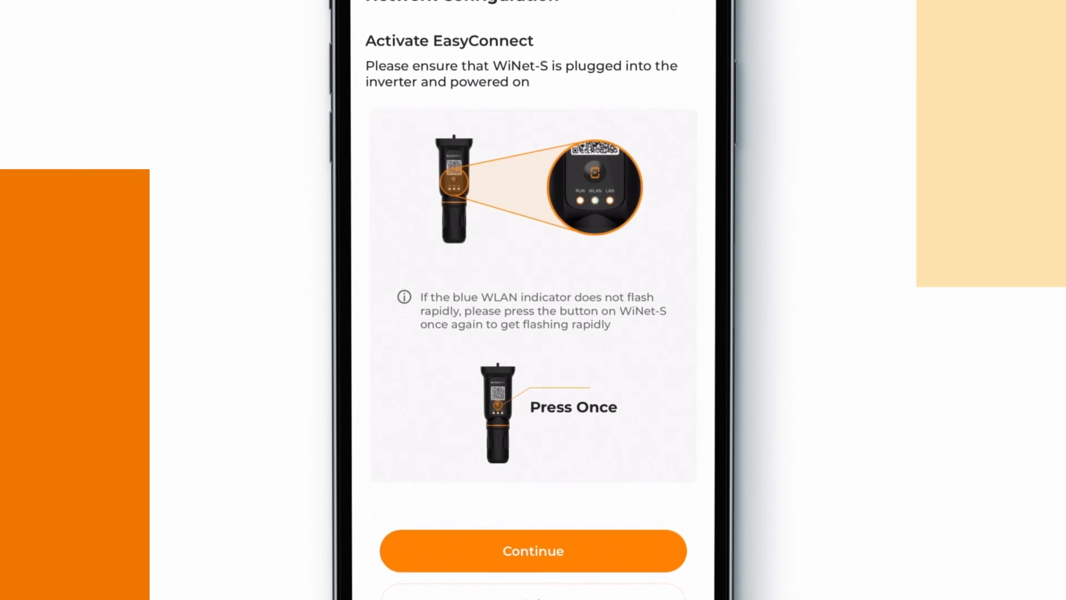
scroll(down, 3)
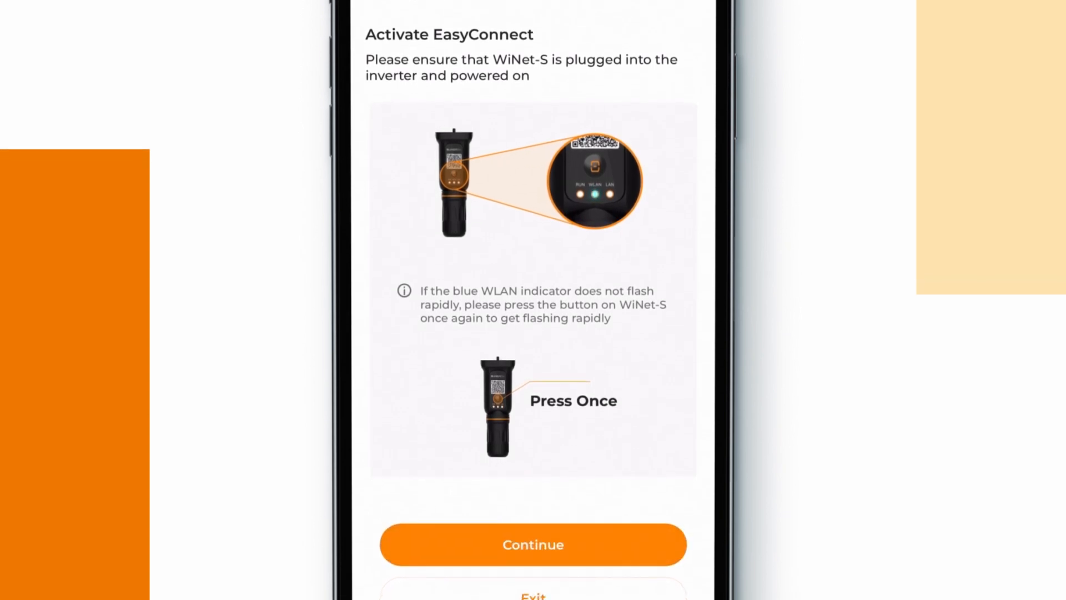
click(531, 544)
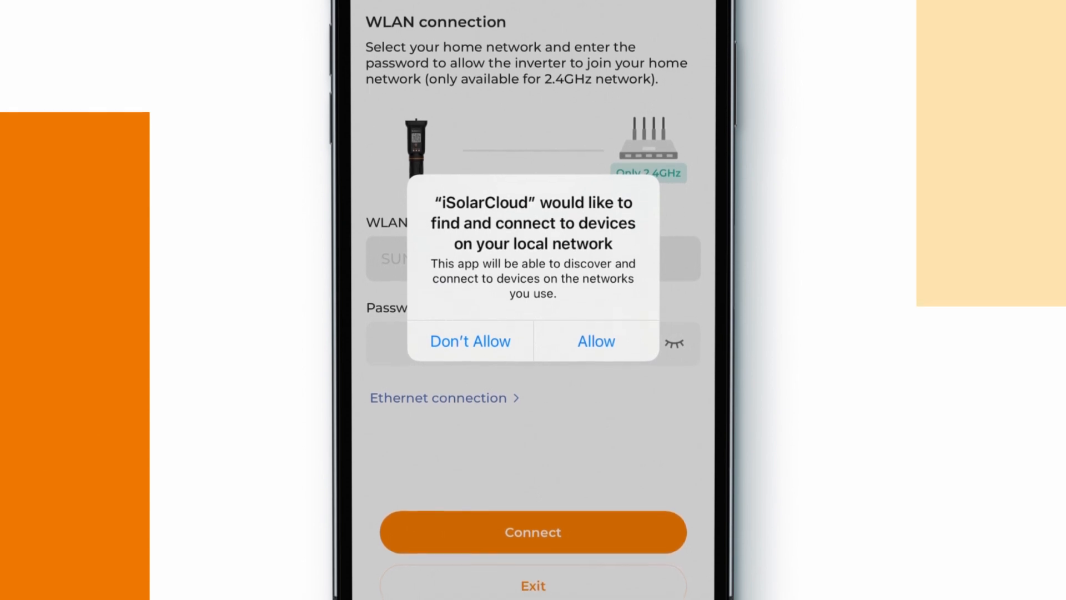
click(595, 341)
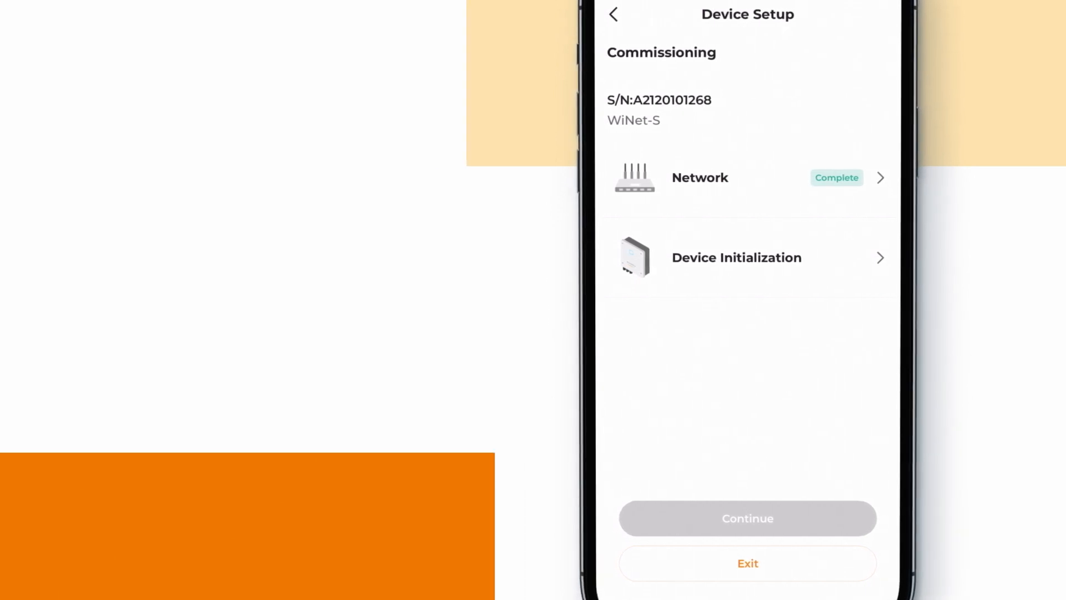
Initialize the SH10RT inverter with Germany as grid country and apply its parameters
click(736, 257)
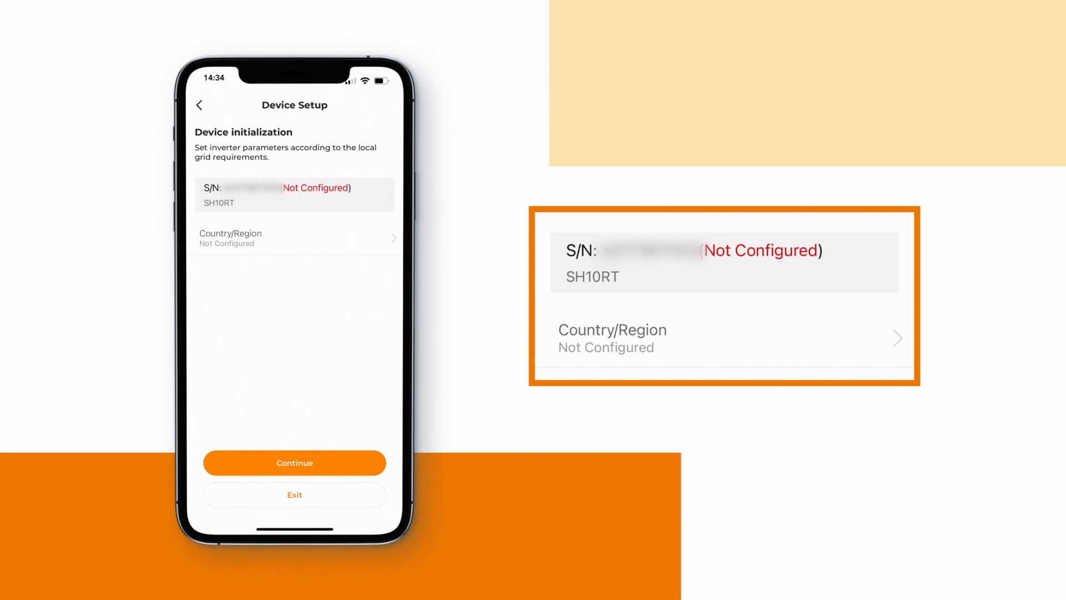
click(295, 238)
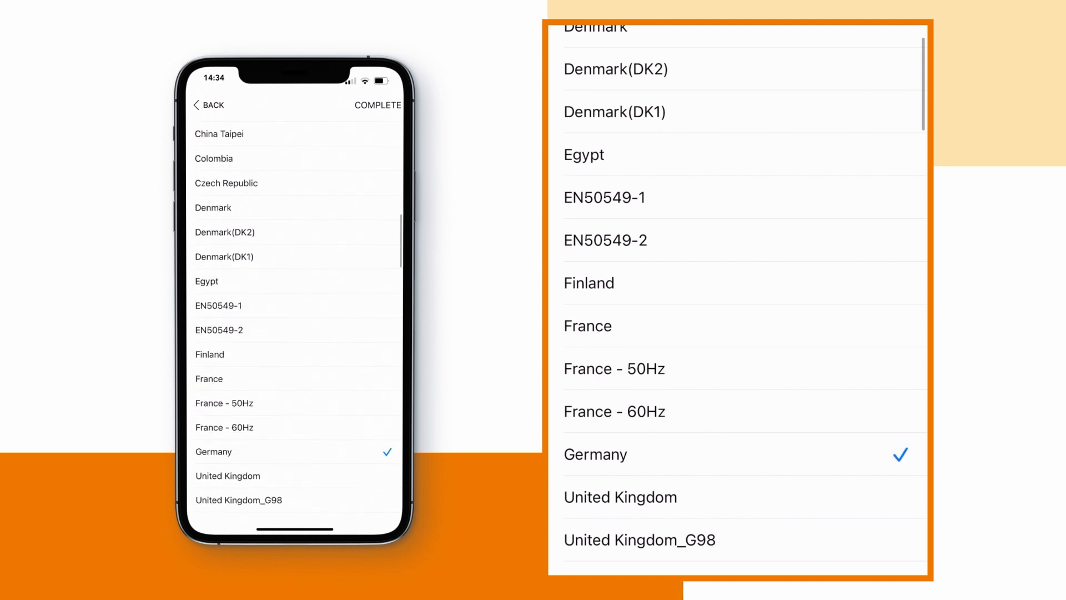
click(378, 105)
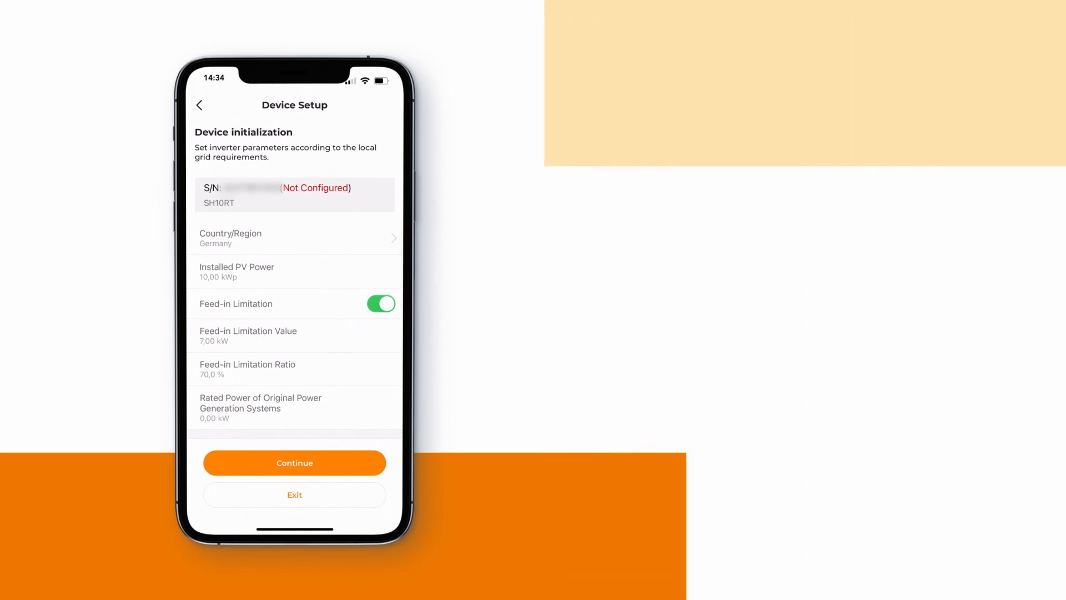
click(295, 461)
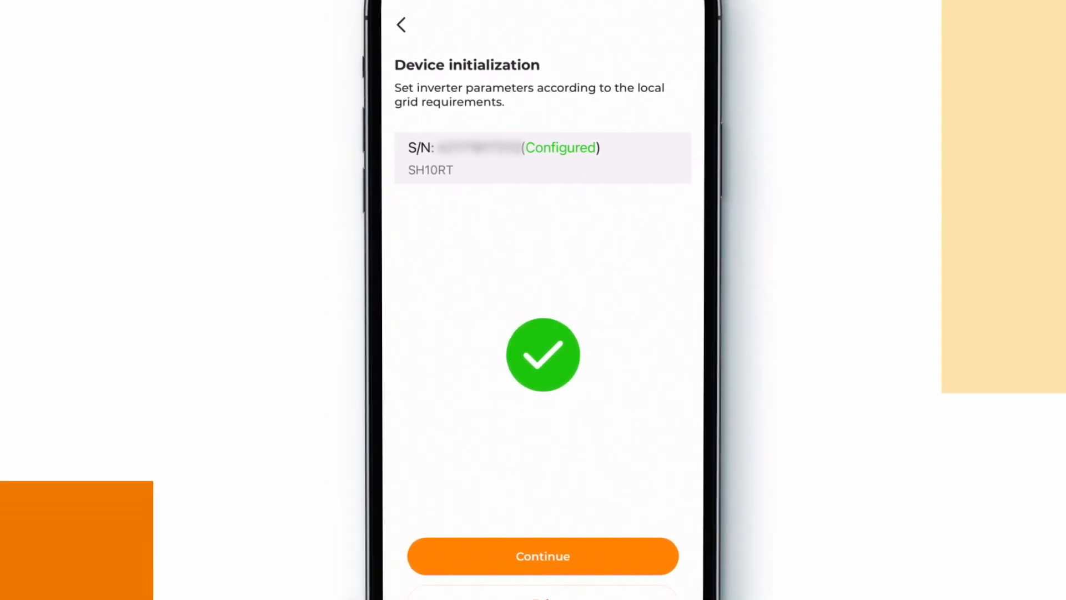
Continue past the finished initialization to the tariff setup
click(543, 555)
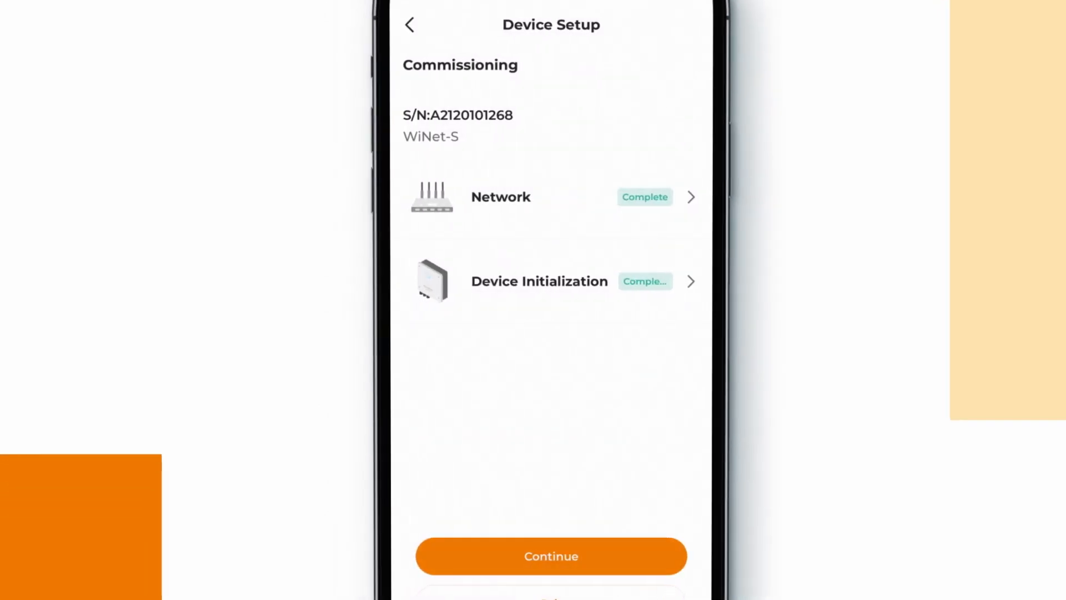
click(551, 555)
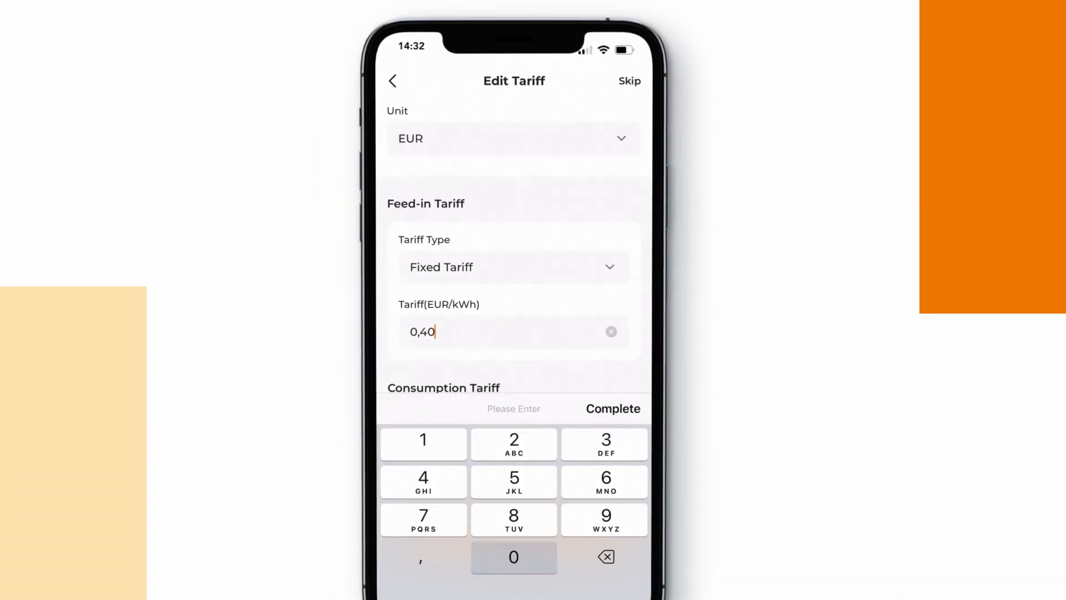
Save fixed tariffs of 0,40 EUR/kWh feed-in and 0,50 EUR/kWh consumption
scroll(down, 3)
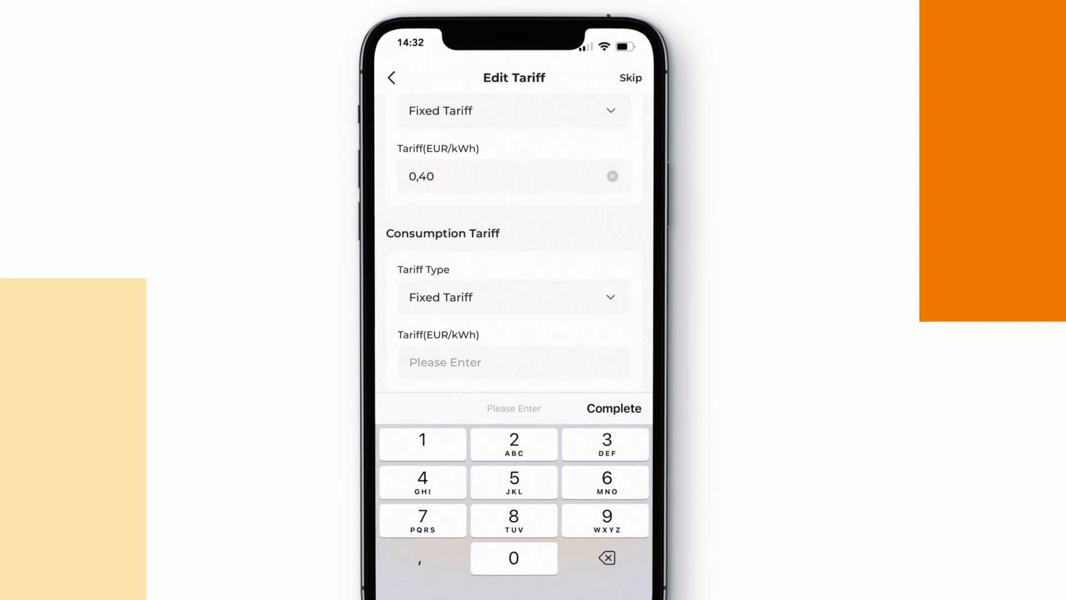
click(513, 557)
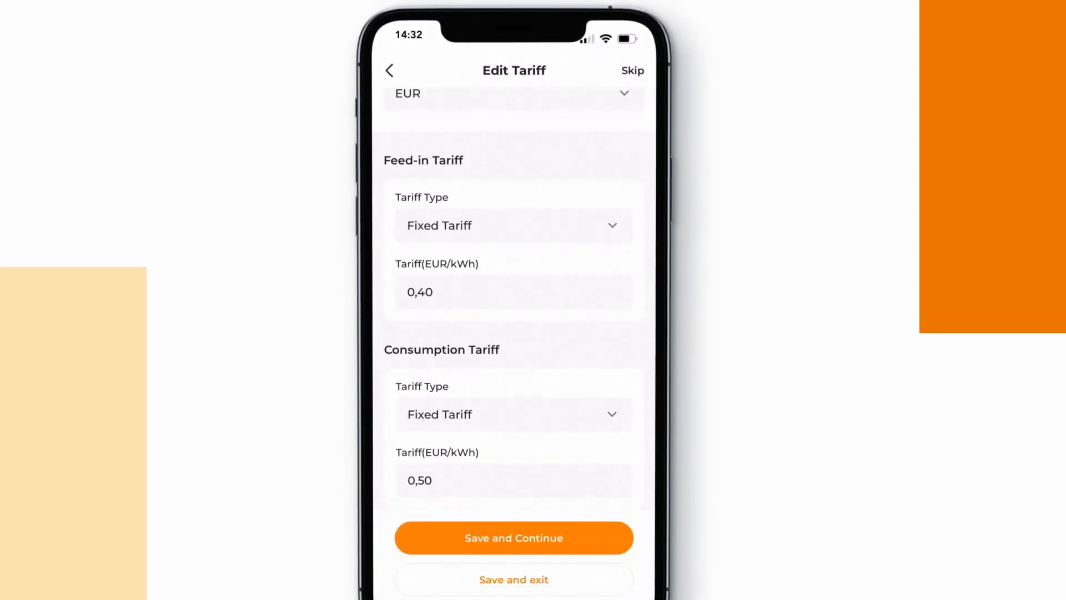
click(513, 537)
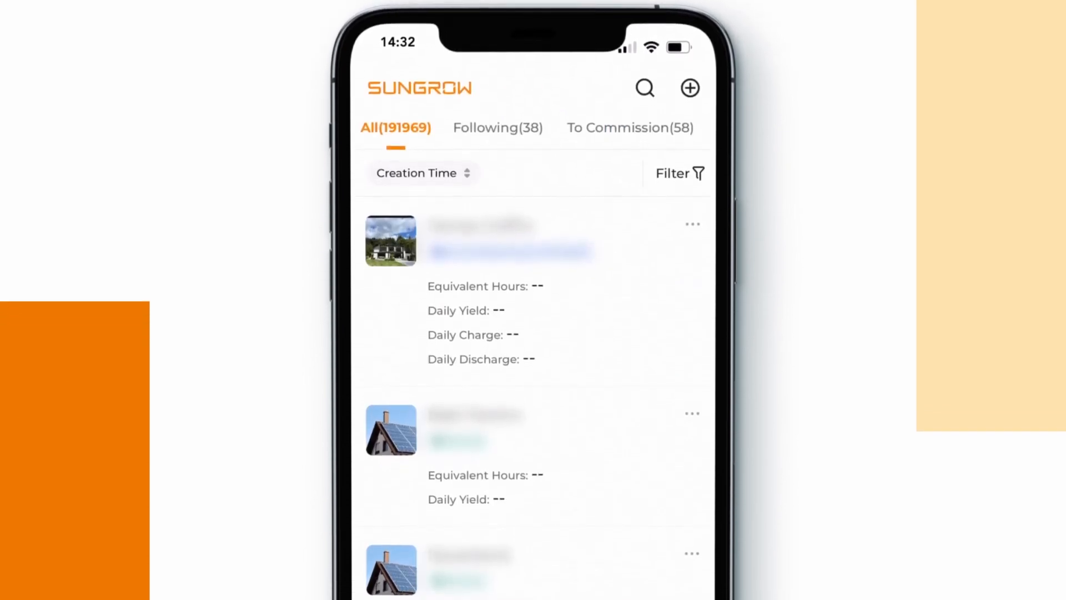
Search the plant list for 'Sungrow' and open the plant
click(643, 88)
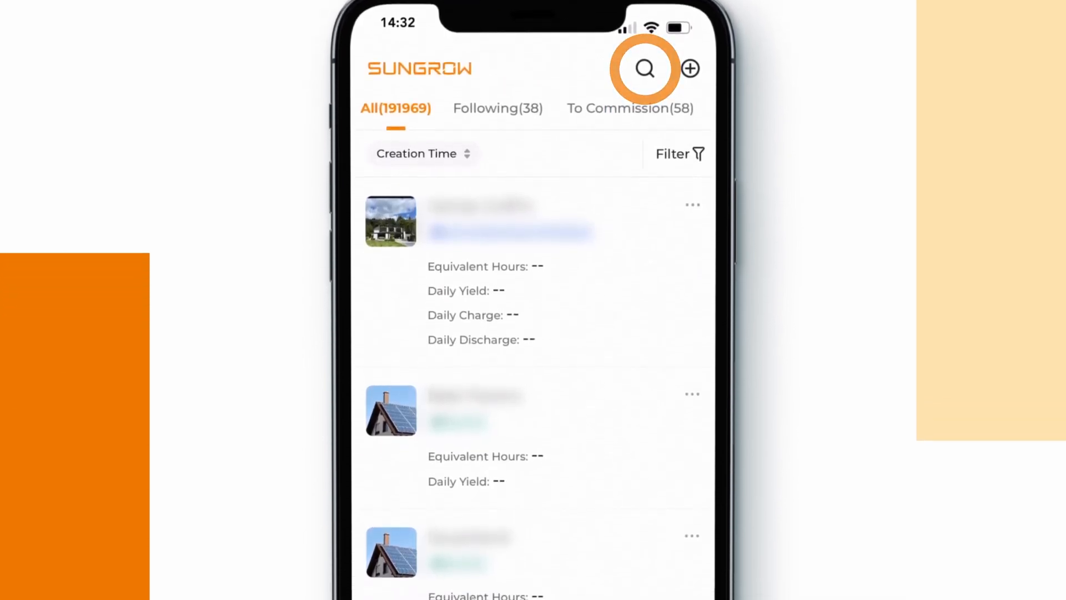
click(644, 69)
text(Sungrow)
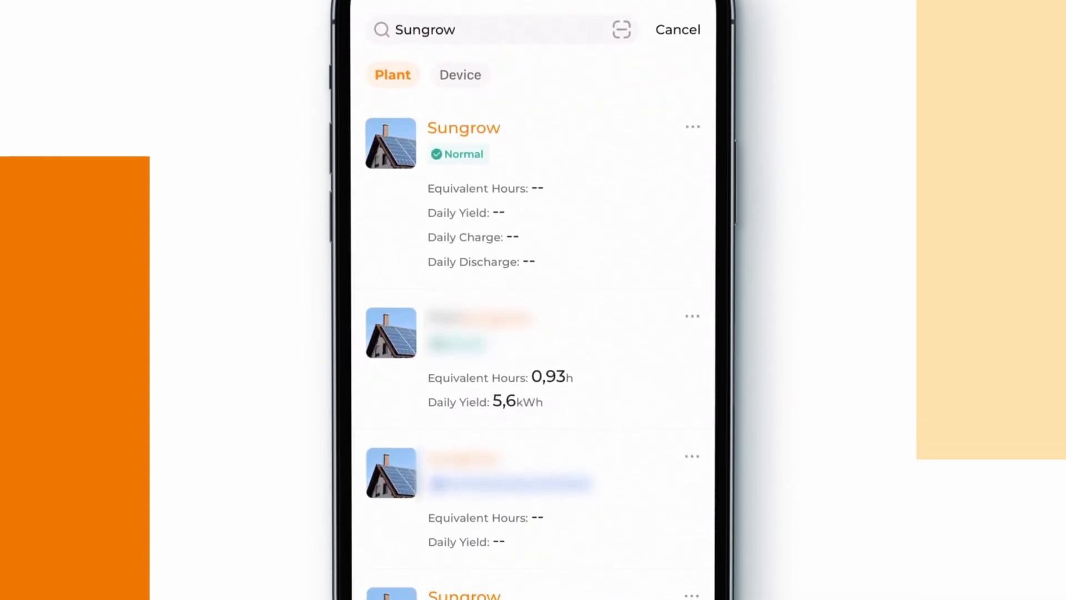
click(464, 128)
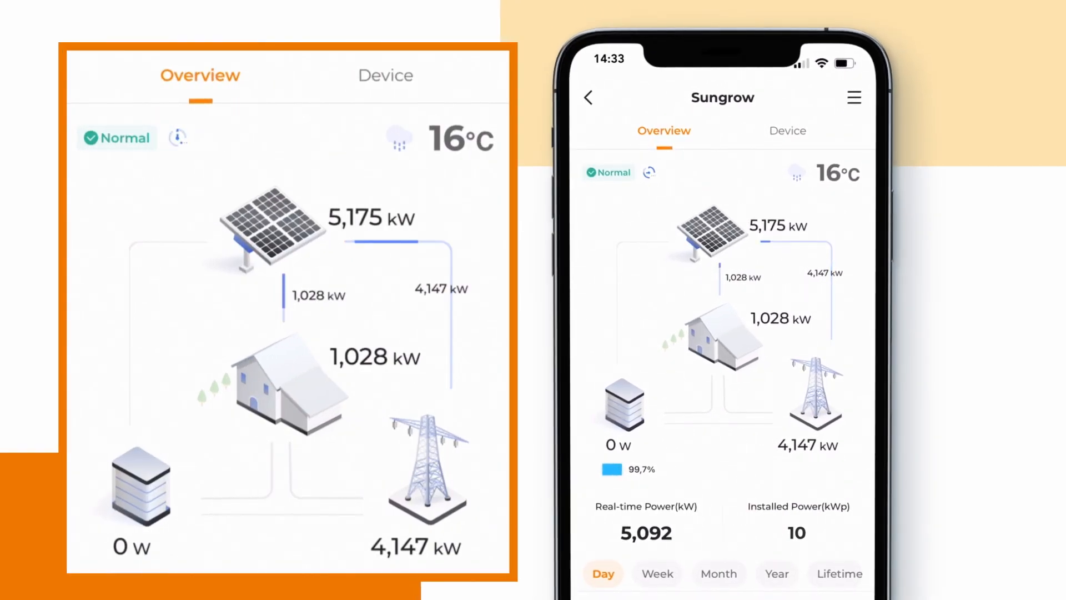
Check the plant configuration, then show its device list with storage system and communication module
click(854, 97)
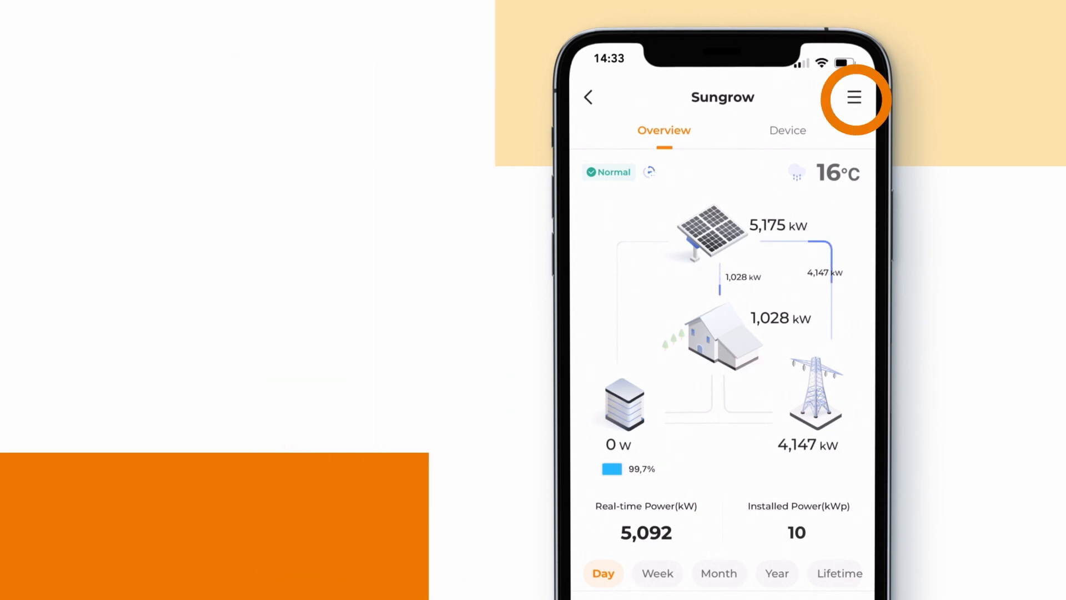
click(854, 97)
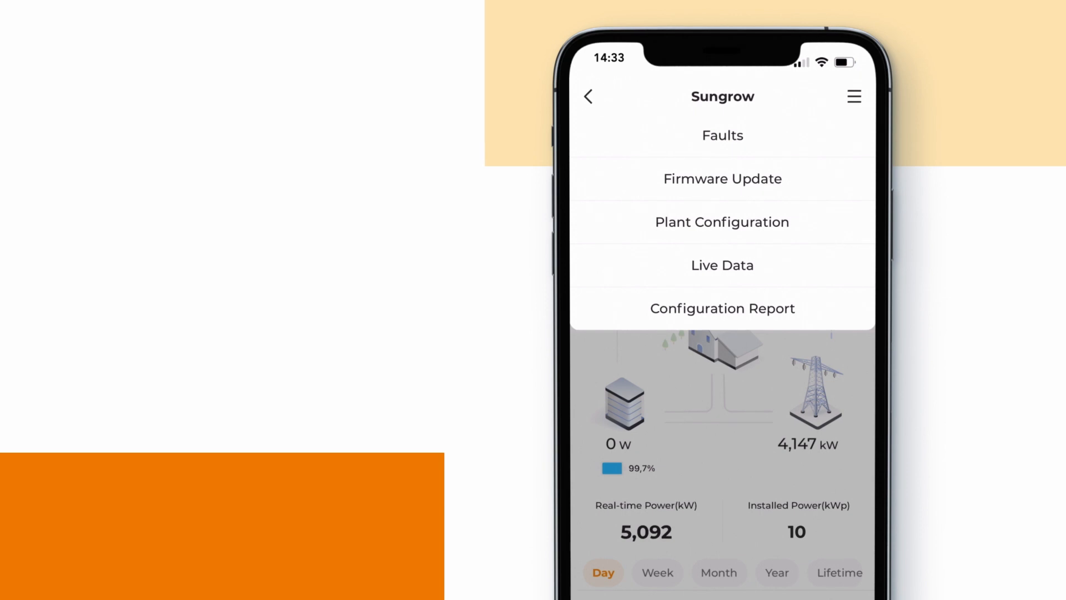
click(722, 223)
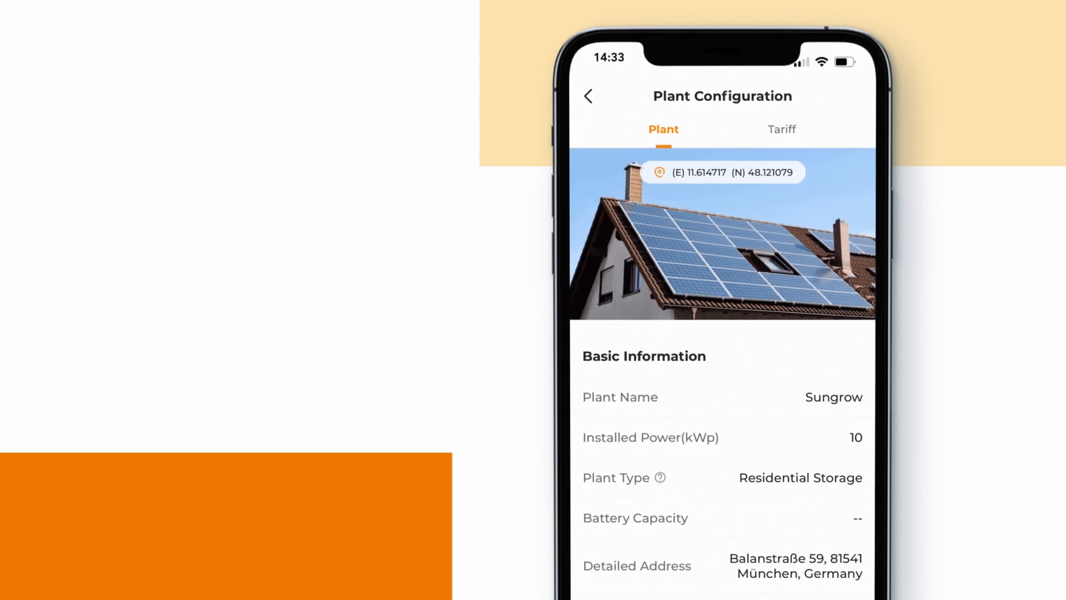
click(588, 95)
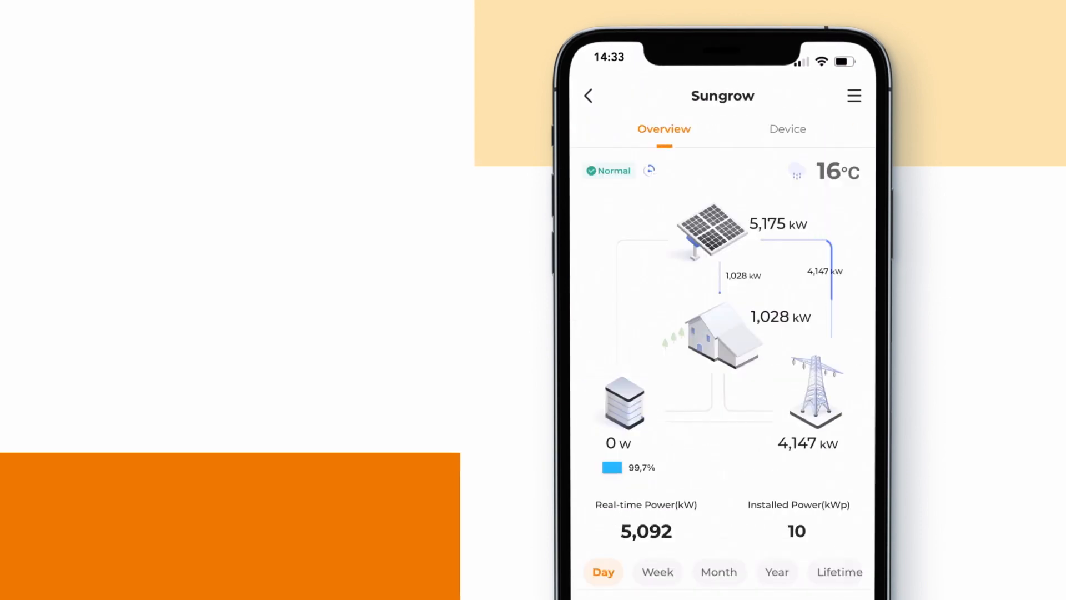
click(787, 129)
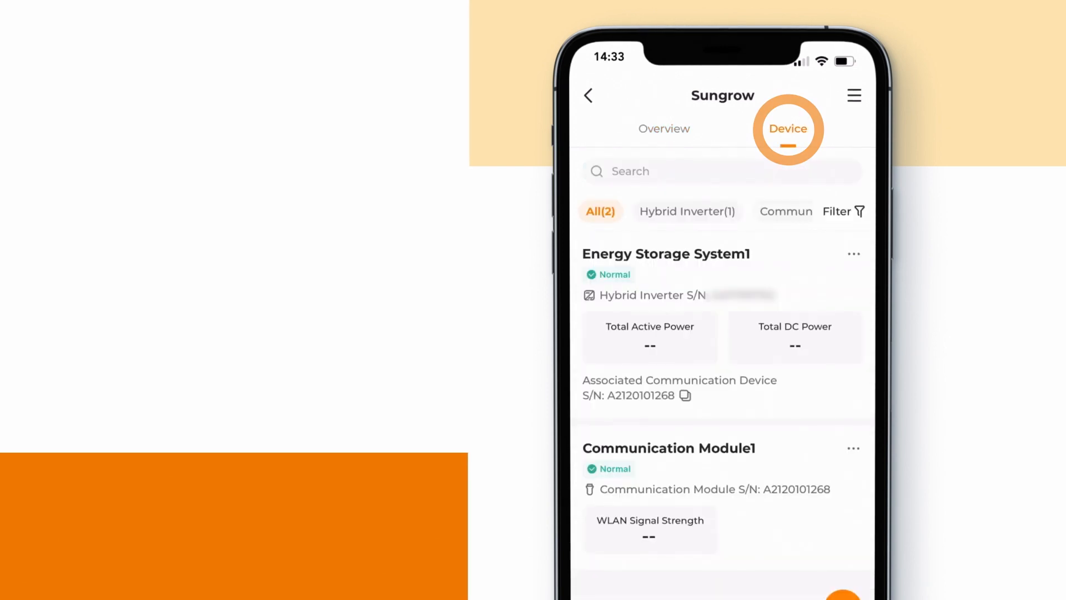